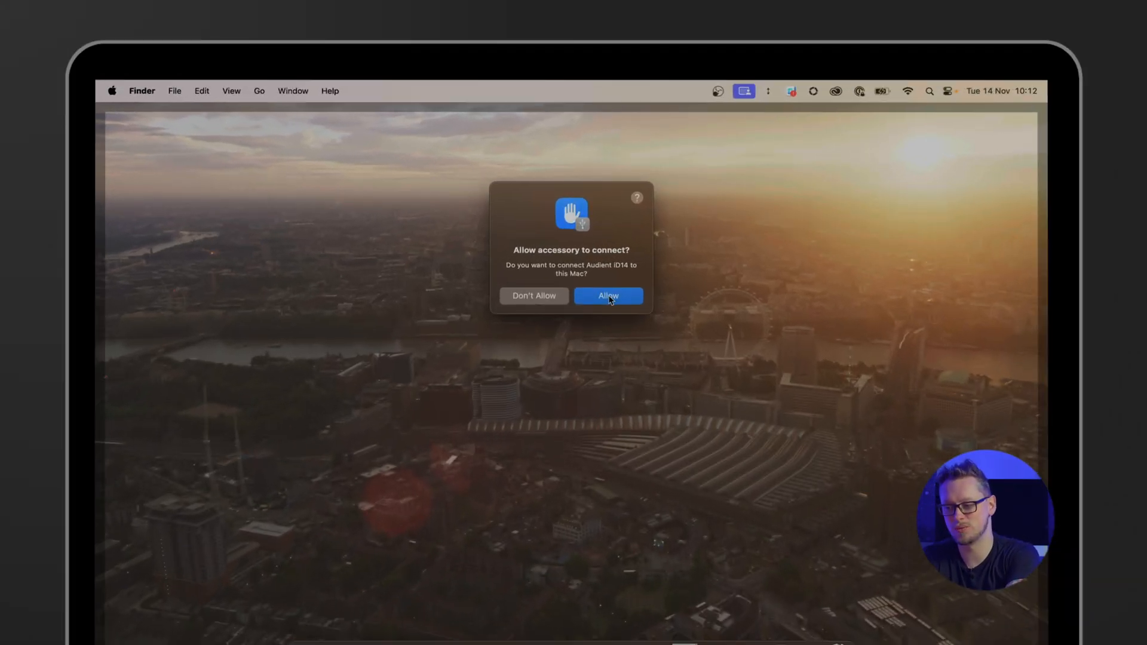
# Allow the Audient iD14 accessory to connect to this Mac.
pyautogui.click(607, 295)
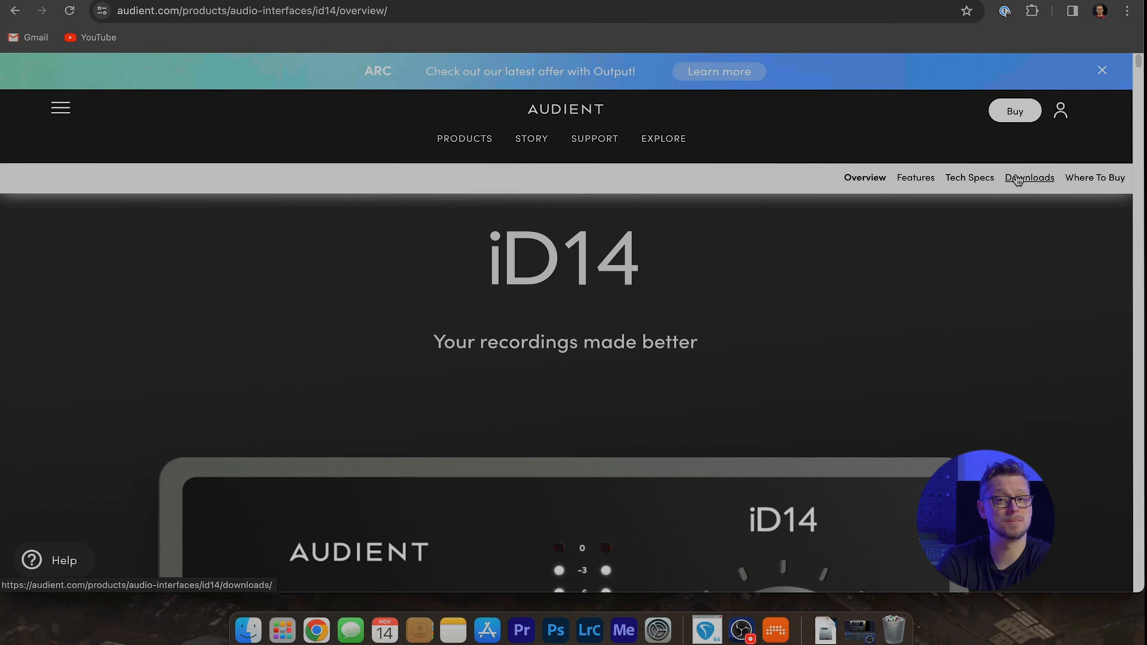
# Start downloading the iD14 Mac Driver v4.3.19 from the Downloads section.
pyautogui.click(1028, 177)
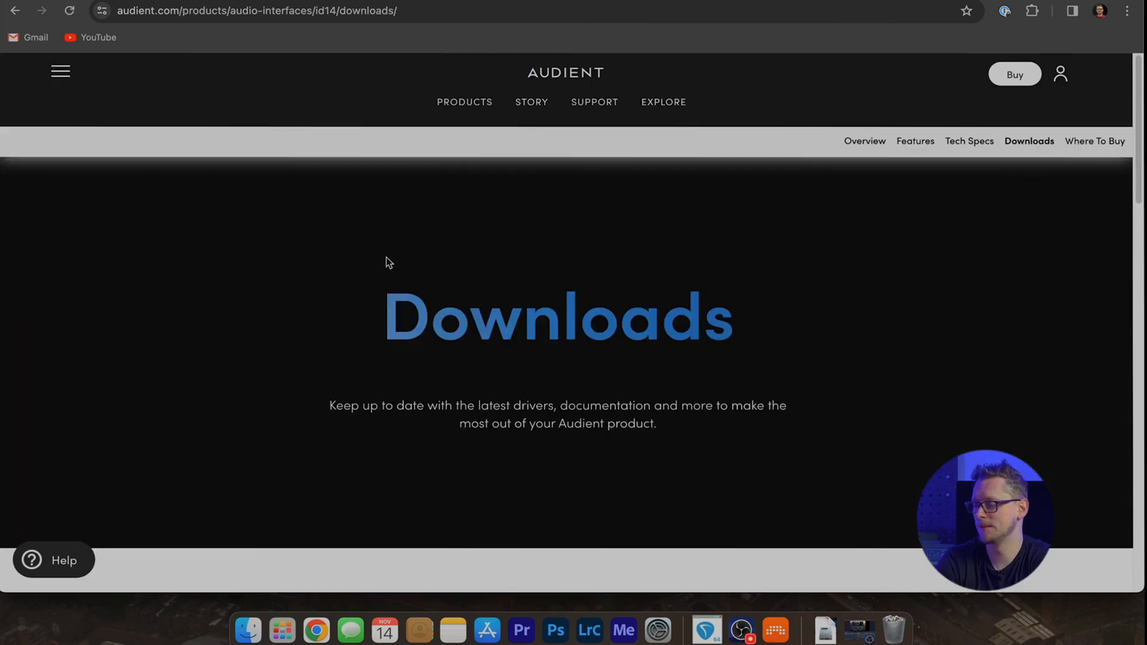
pyautogui.scroll(-3)
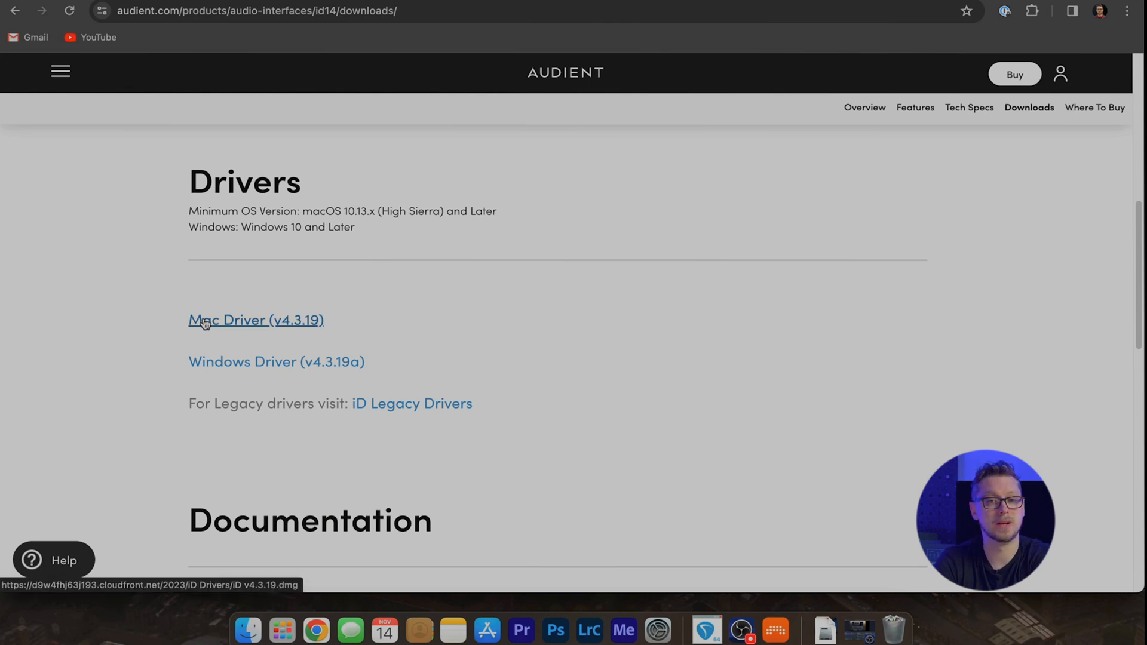
pyautogui.click(256, 320)
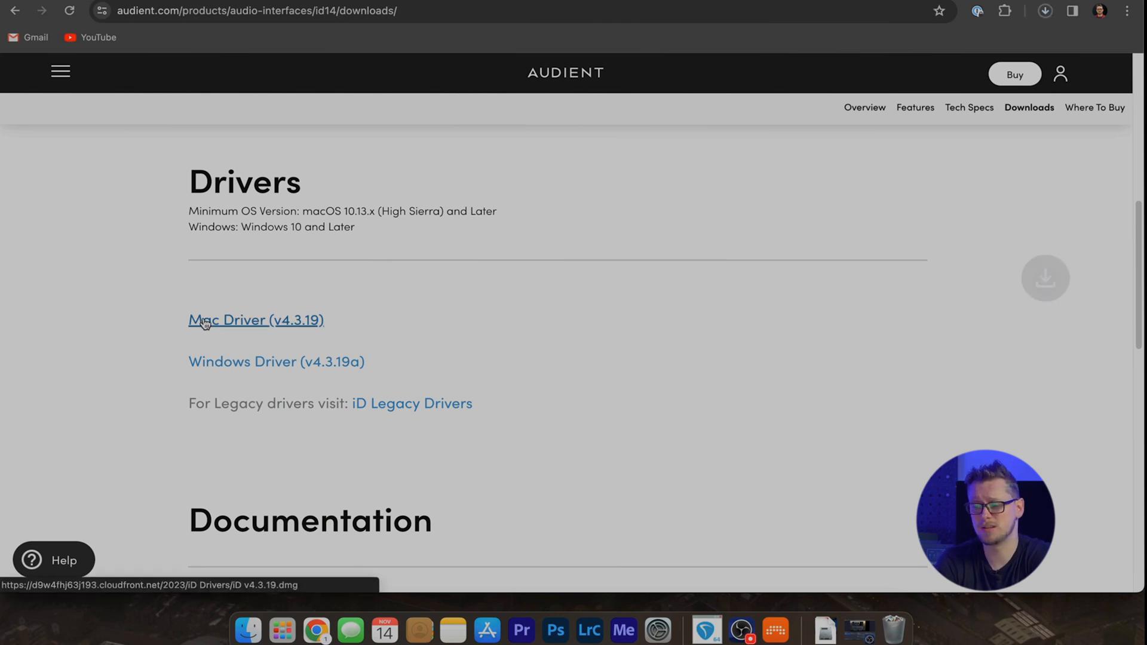
# Copy the iD app from the v4.3.19 disk image into Applications.
pyautogui.click(256, 320)
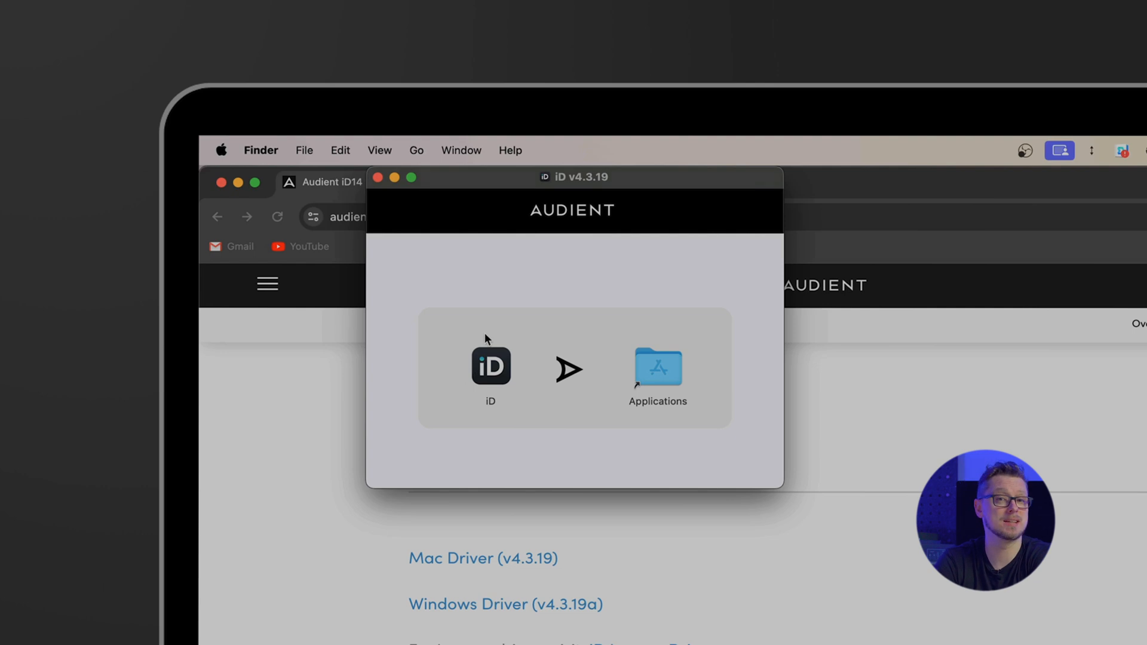
pyautogui.moveTo(491, 365); pyautogui.dragTo(657, 366)
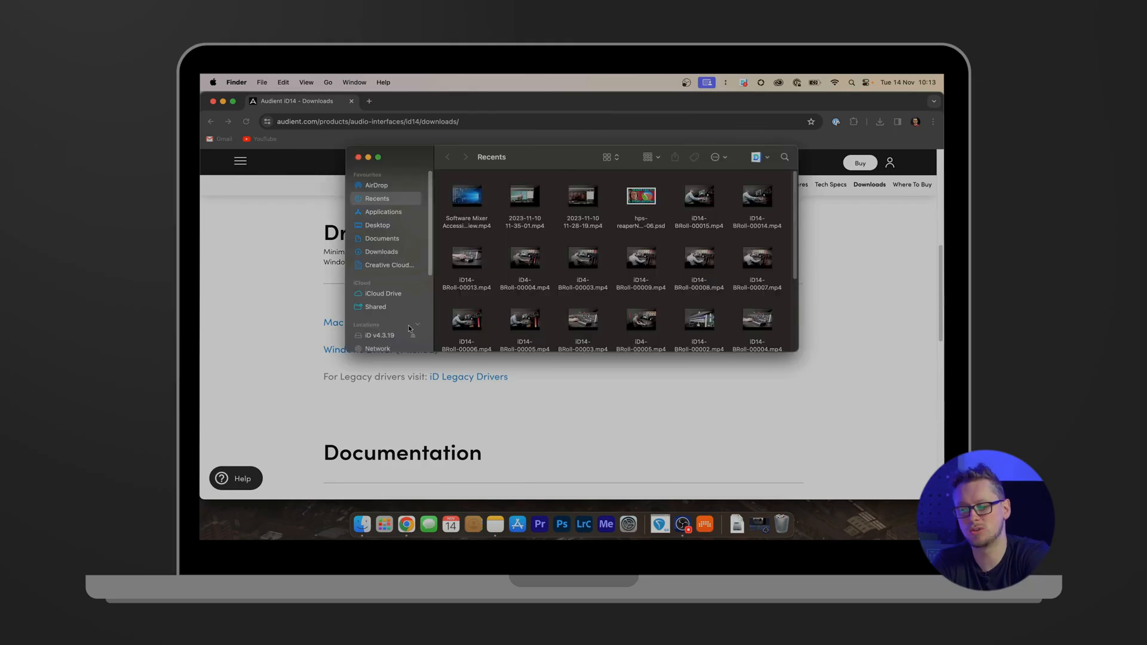
# Launch iD from Applications and confirm opening the downloaded app.
pyautogui.click(382, 213)
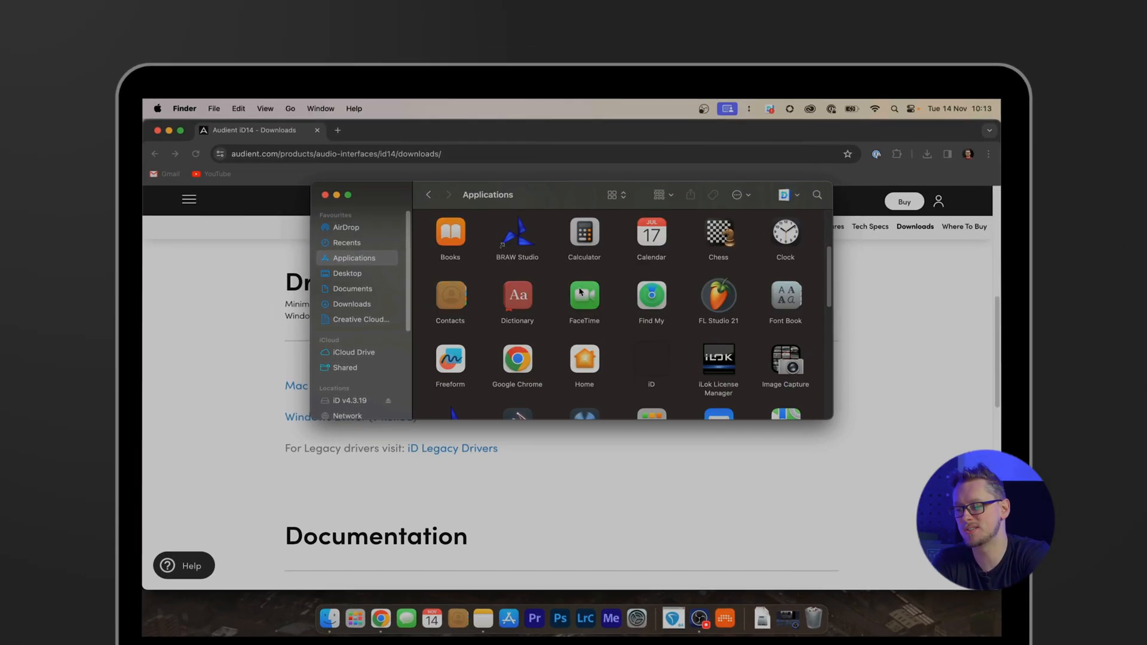
pyautogui.scroll(-3)
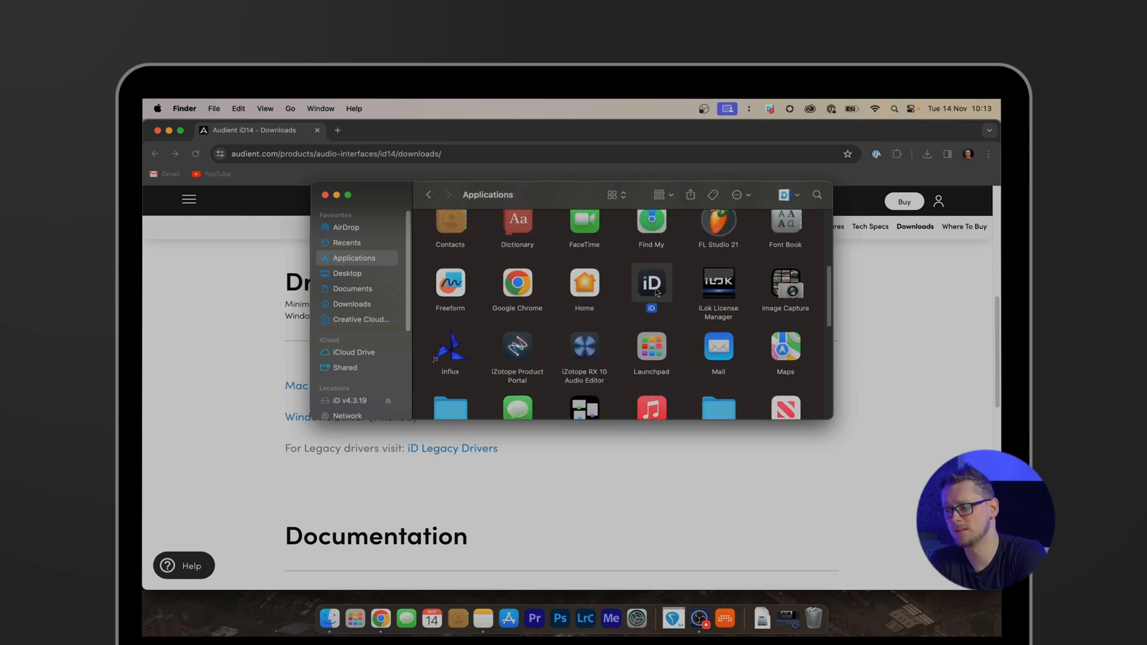
pyautogui.doubleClick(650, 284)
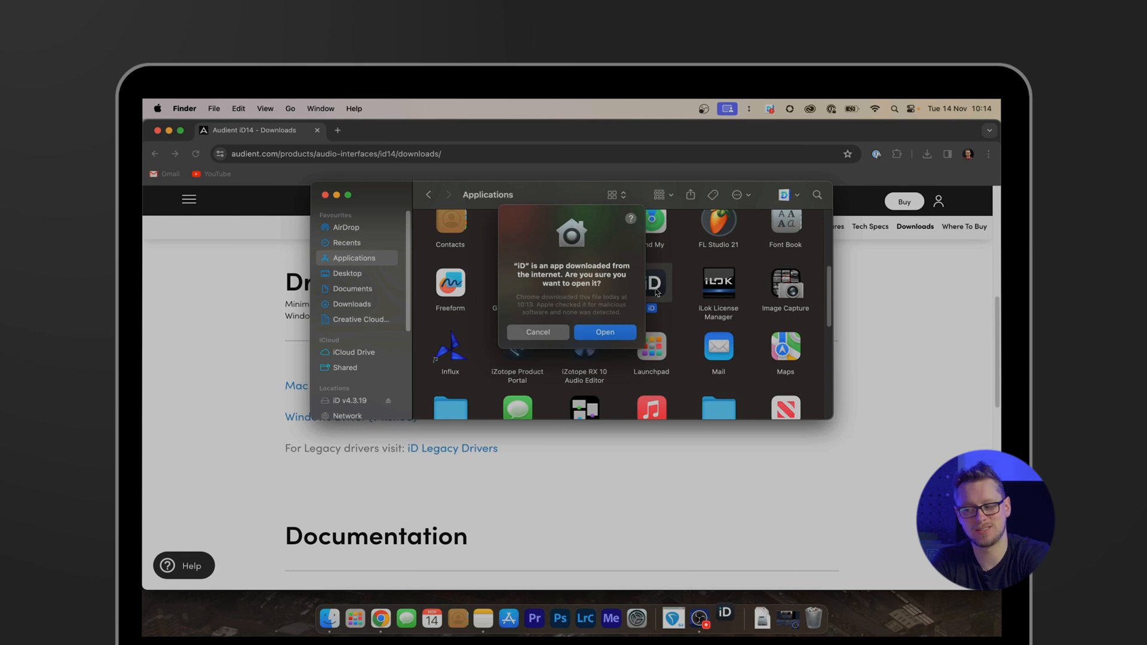
pyautogui.moveTo(625, 326)
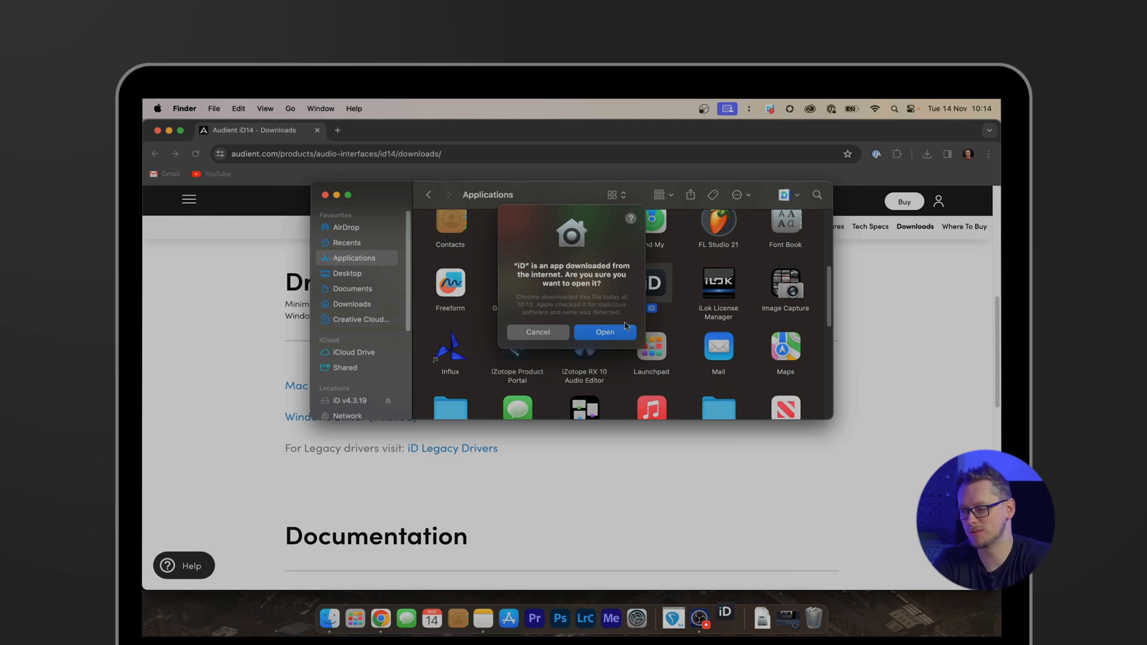
pyautogui.click(604, 331)
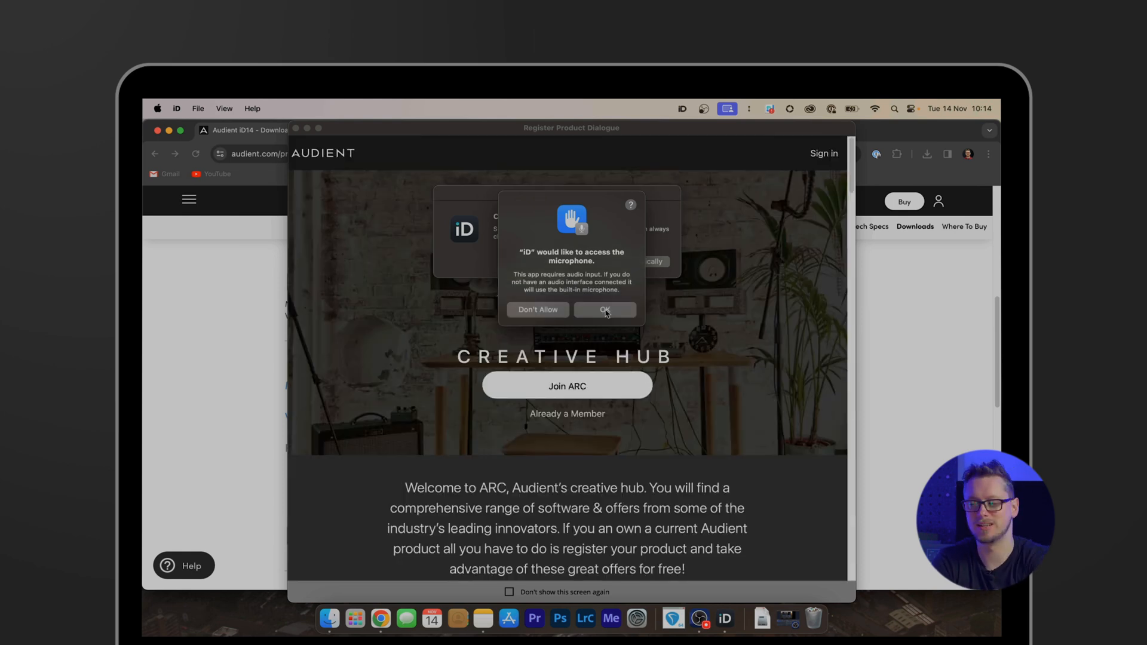
# Grant iD microphone access, answer the update-check prompt and dismiss the ARC screen.
pyautogui.click(604, 309)
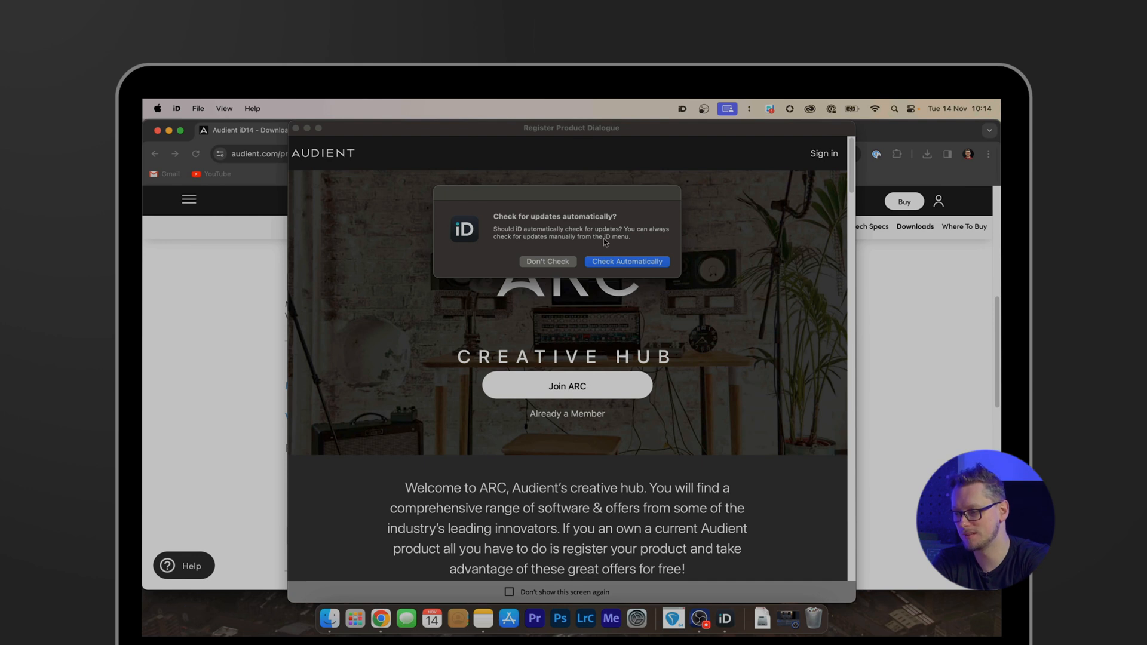
pyautogui.click(624, 262)
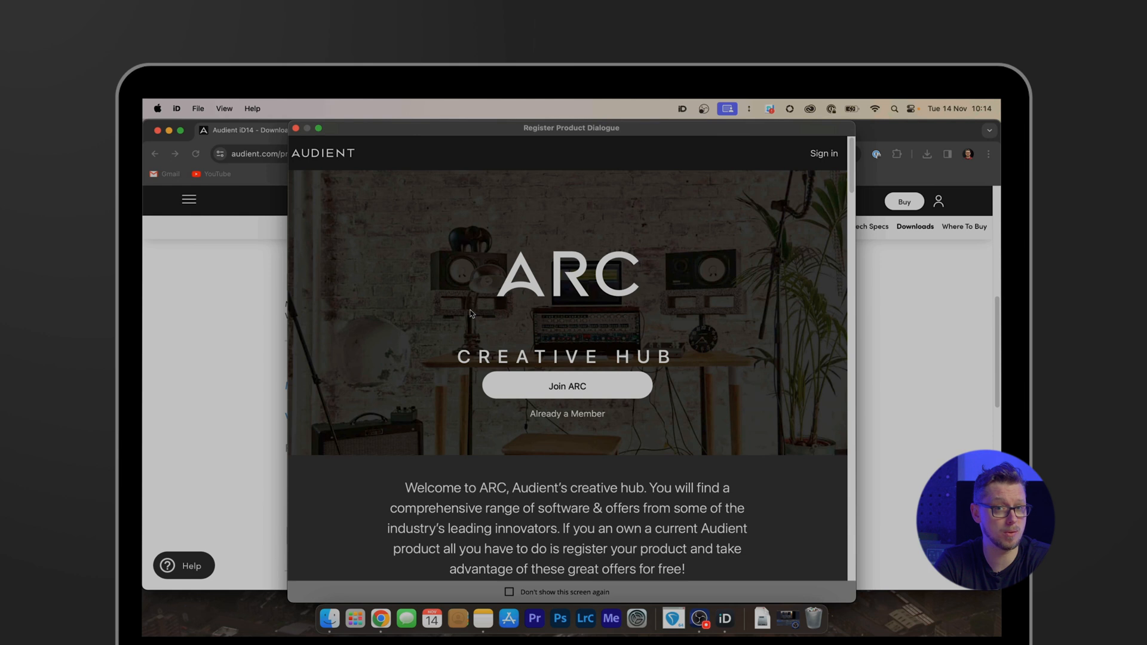
pyautogui.scroll(-3)
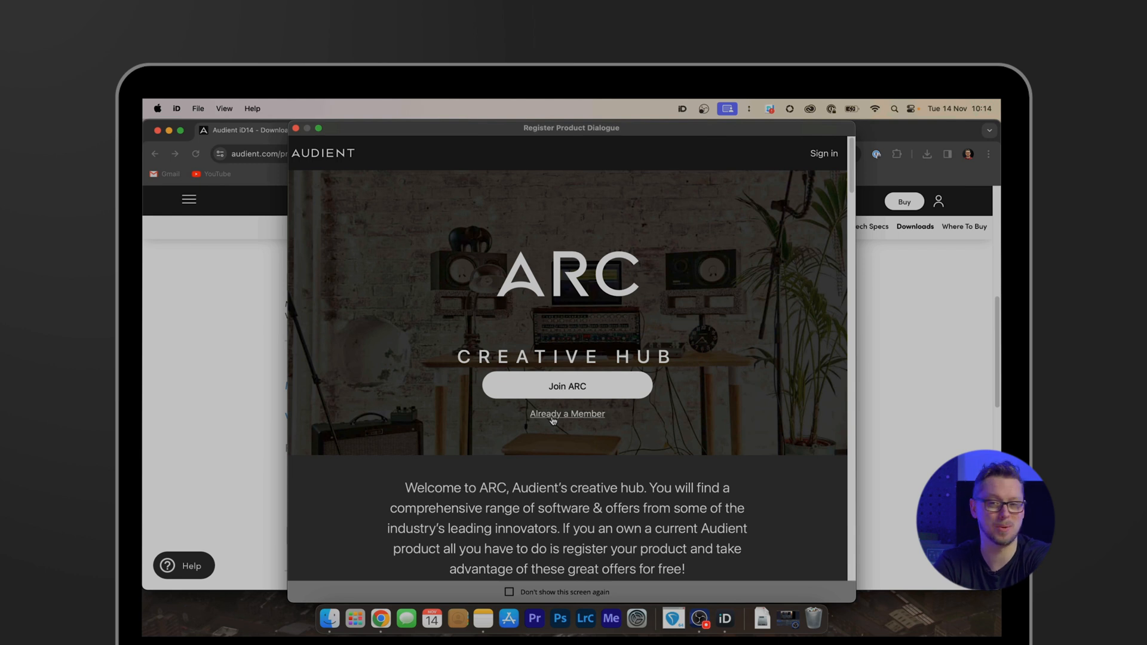
pyautogui.click(509, 591)
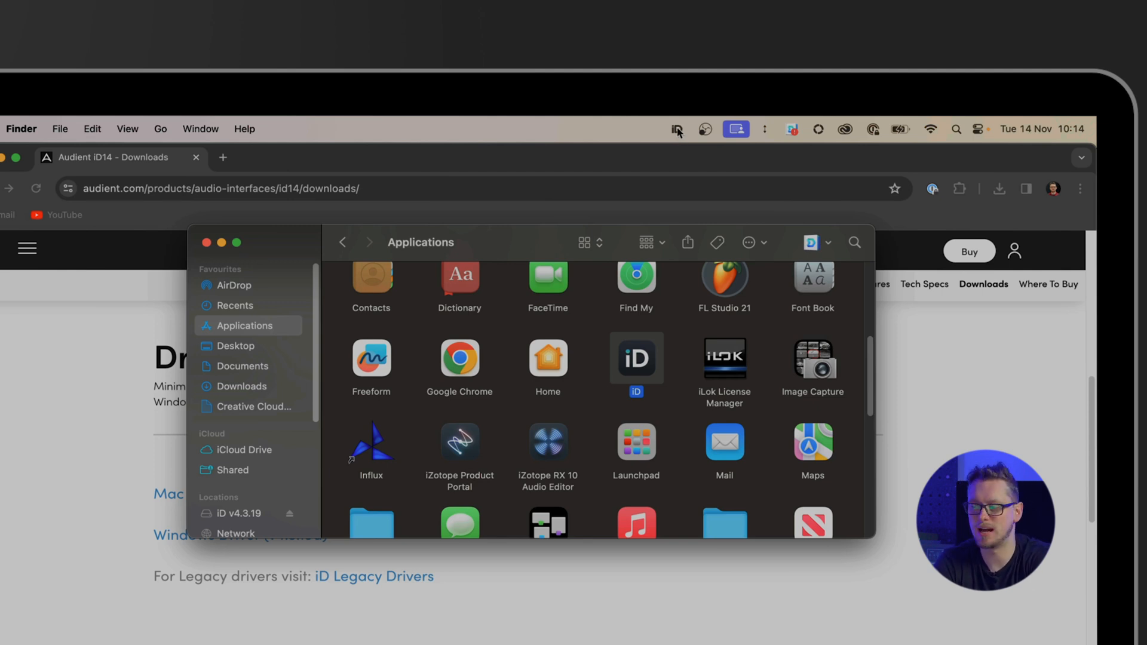
# Show the iD Mixer from the iD menu-bar icon.
pyautogui.click(677, 129)
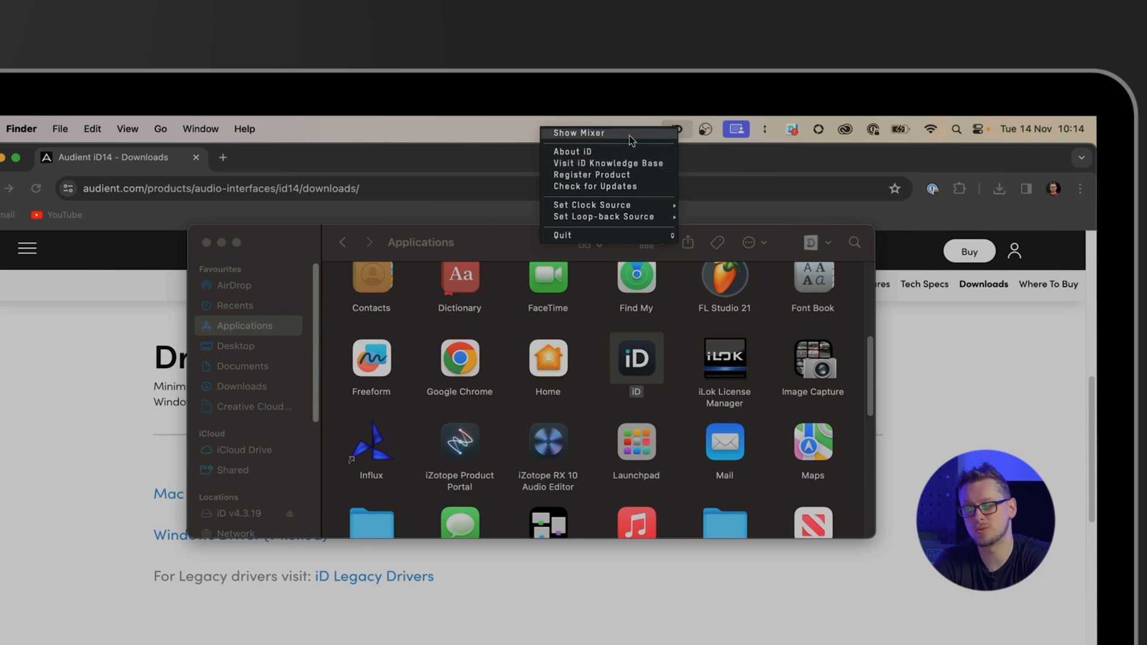
pyautogui.click(580, 132)
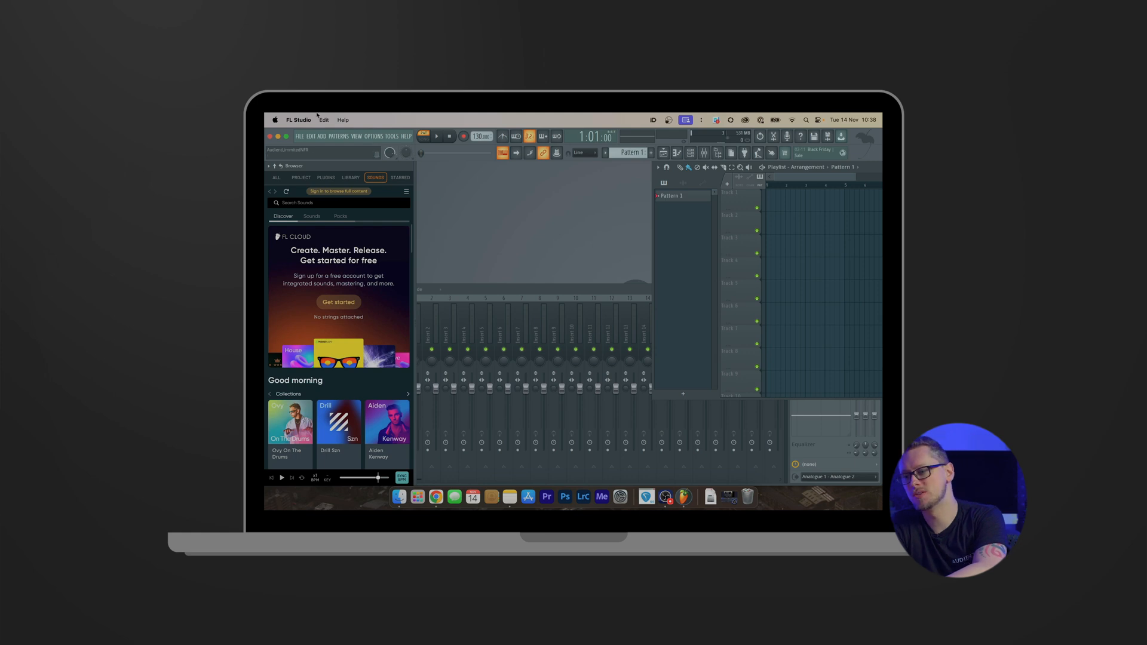
# Make the Audient iD14 the device in FL Studio's Audio settings.
pyautogui.click(291, 182)
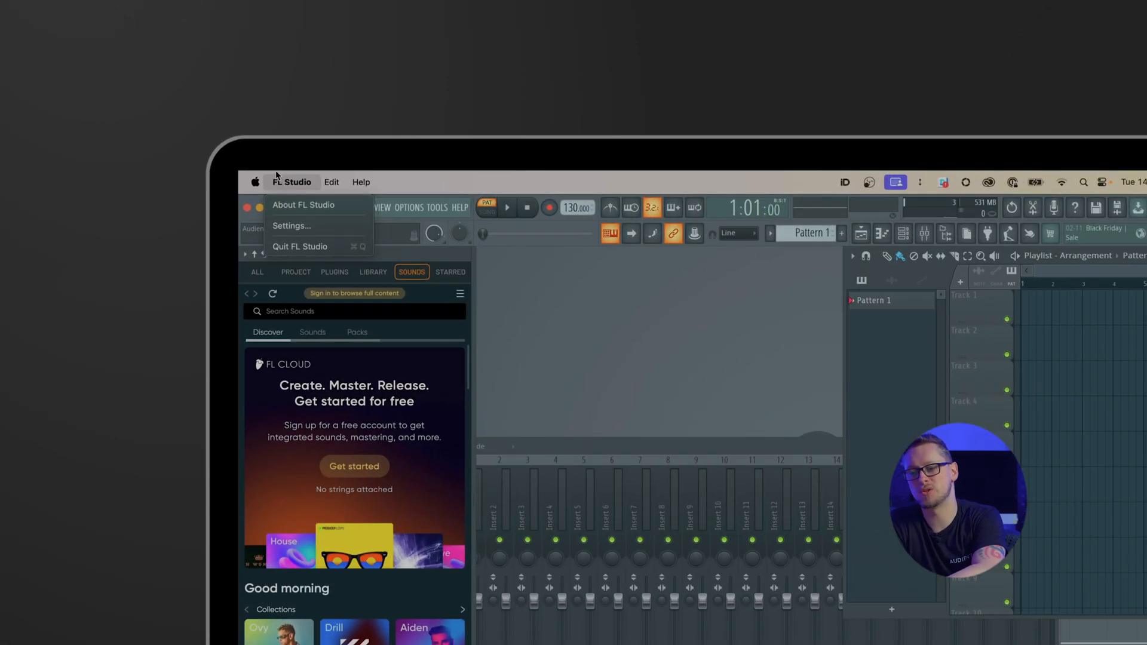
pyautogui.moveTo(291, 225)
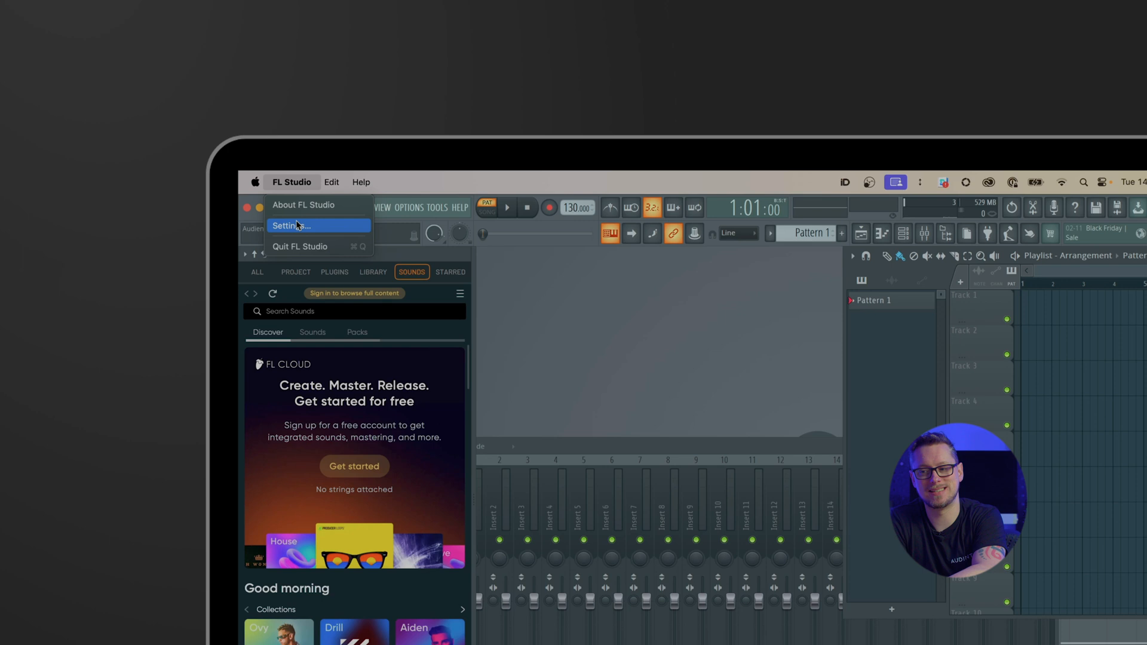
pyautogui.click(289, 225)
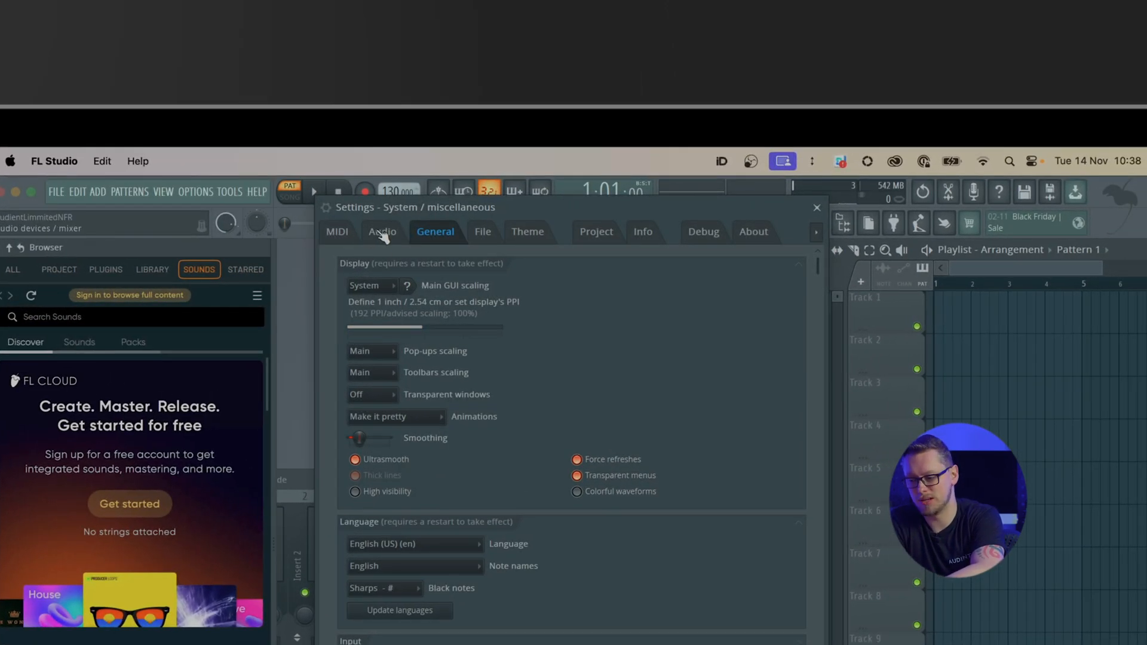
pyautogui.click(381, 232)
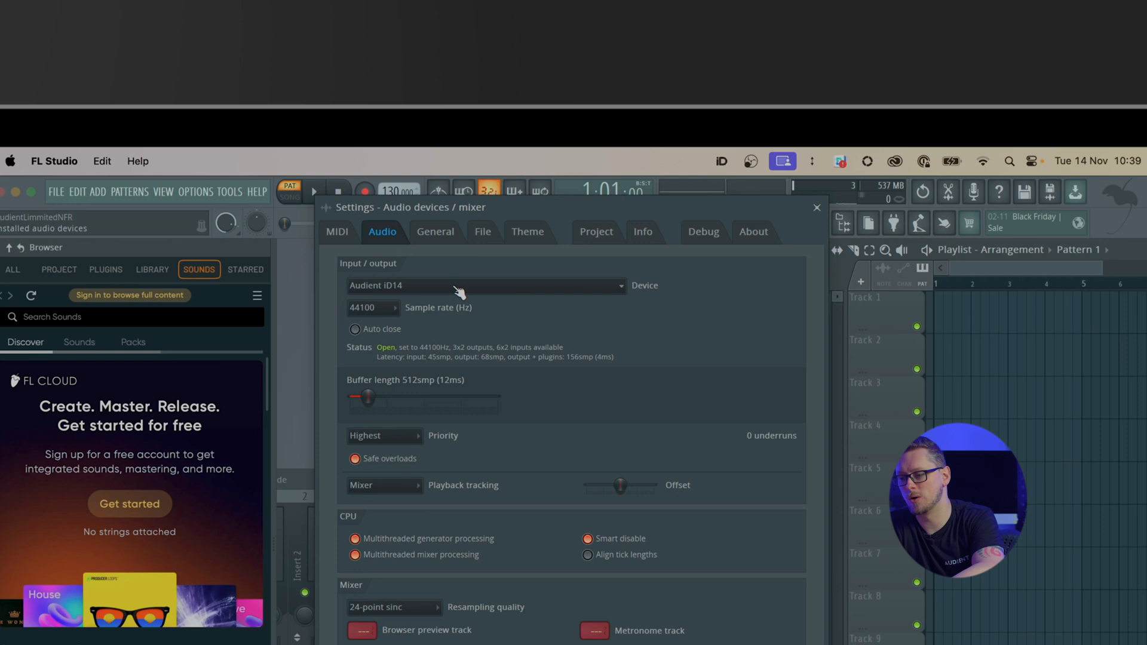
pyautogui.click(485, 285)
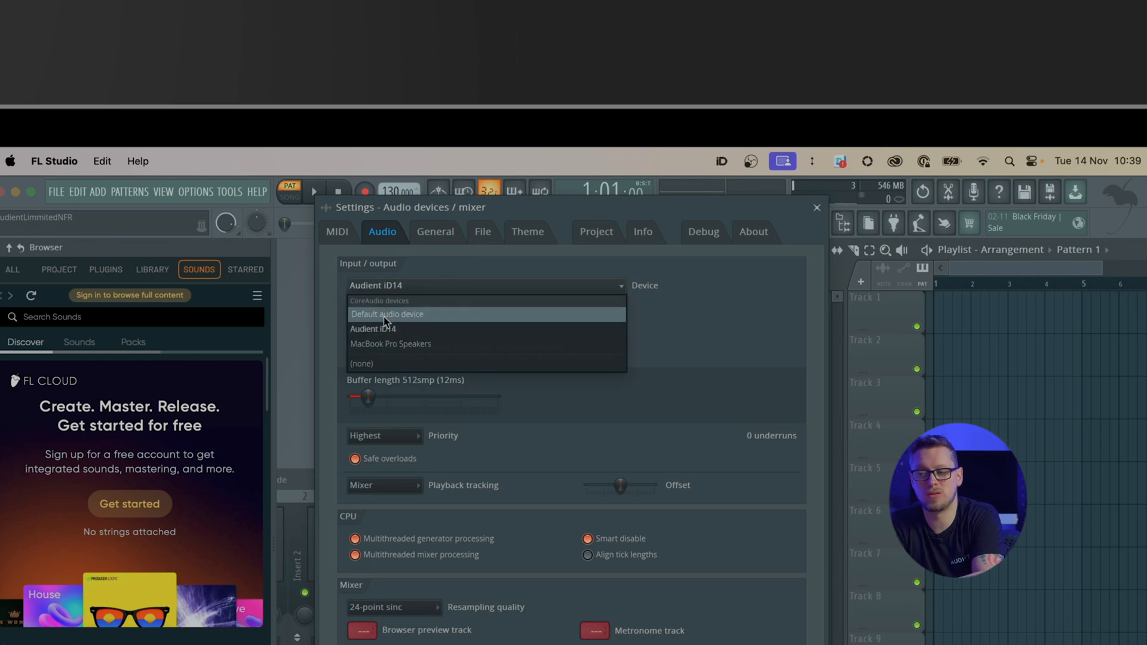
pyautogui.moveTo(392, 345)
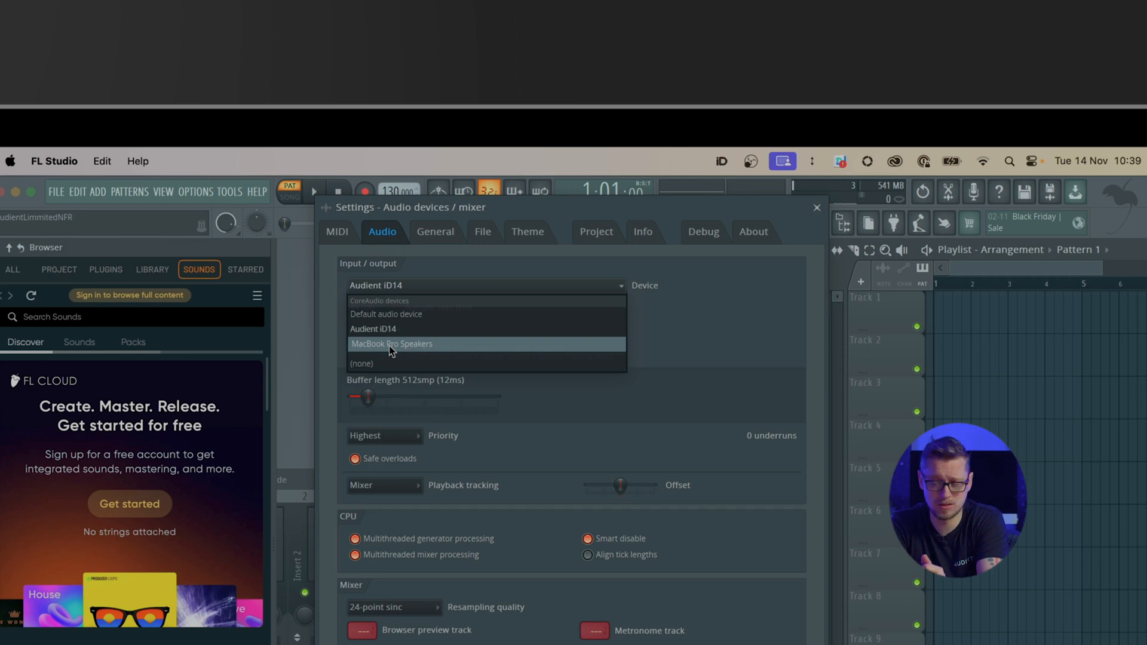
pyautogui.moveTo(373, 337)
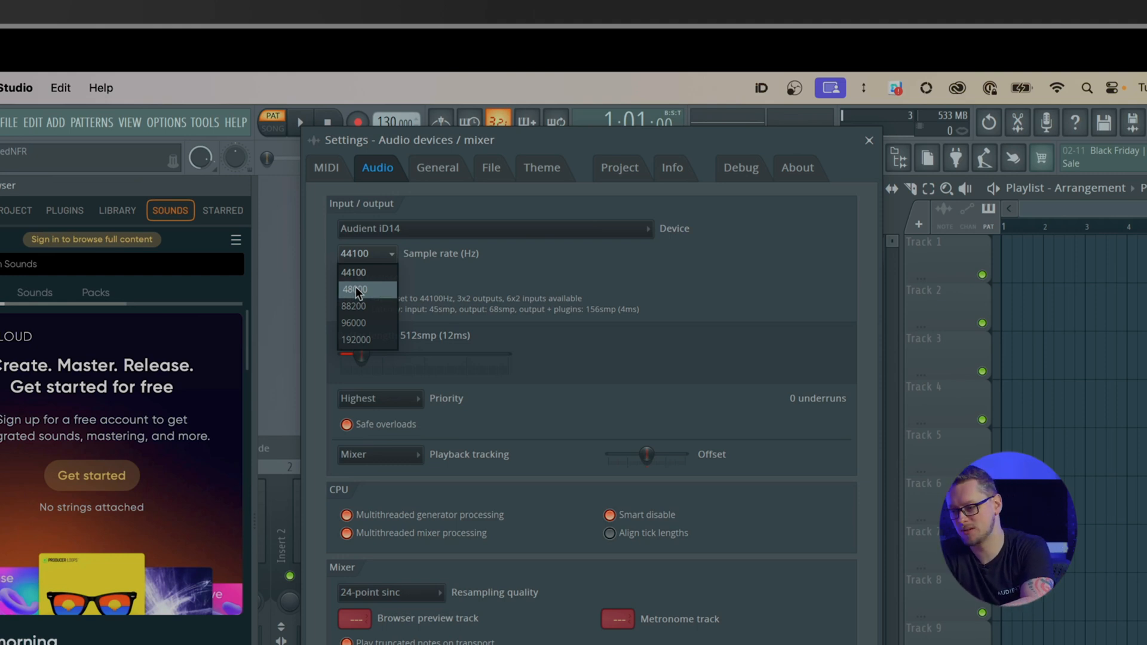
# Set the sample rate to 48000 Hz and accept closing the project.
pyautogui.click(354, 288)
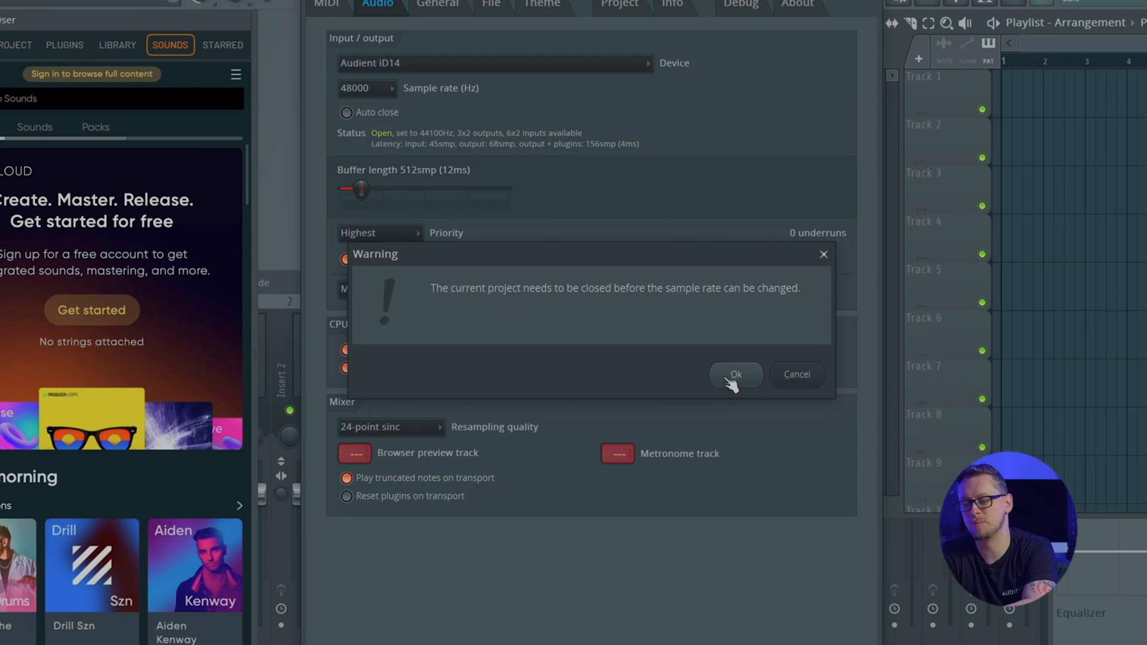
pyautogui.click(736, 374)
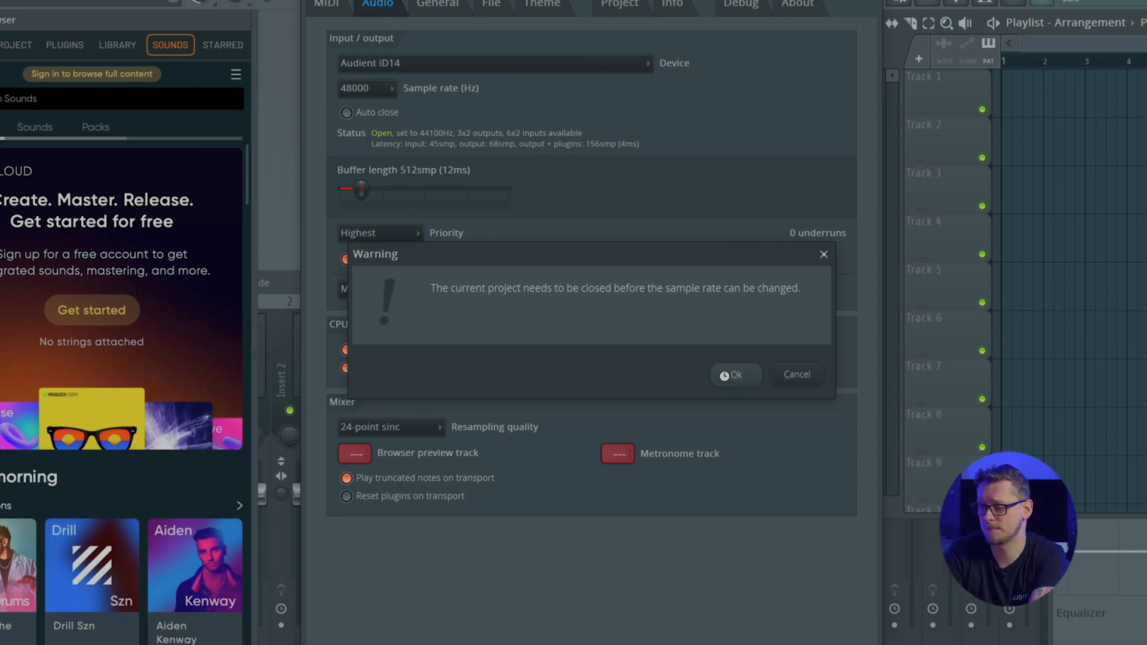
pyautogui.click(736, 373)
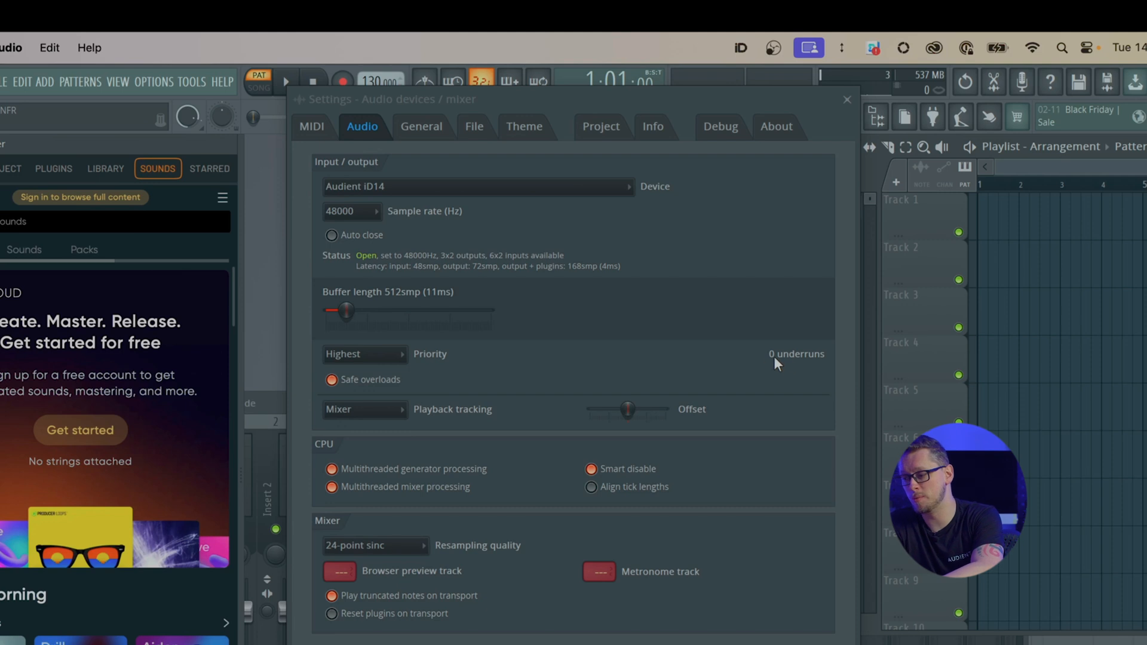
pyautogui.moveTo(764, 360)
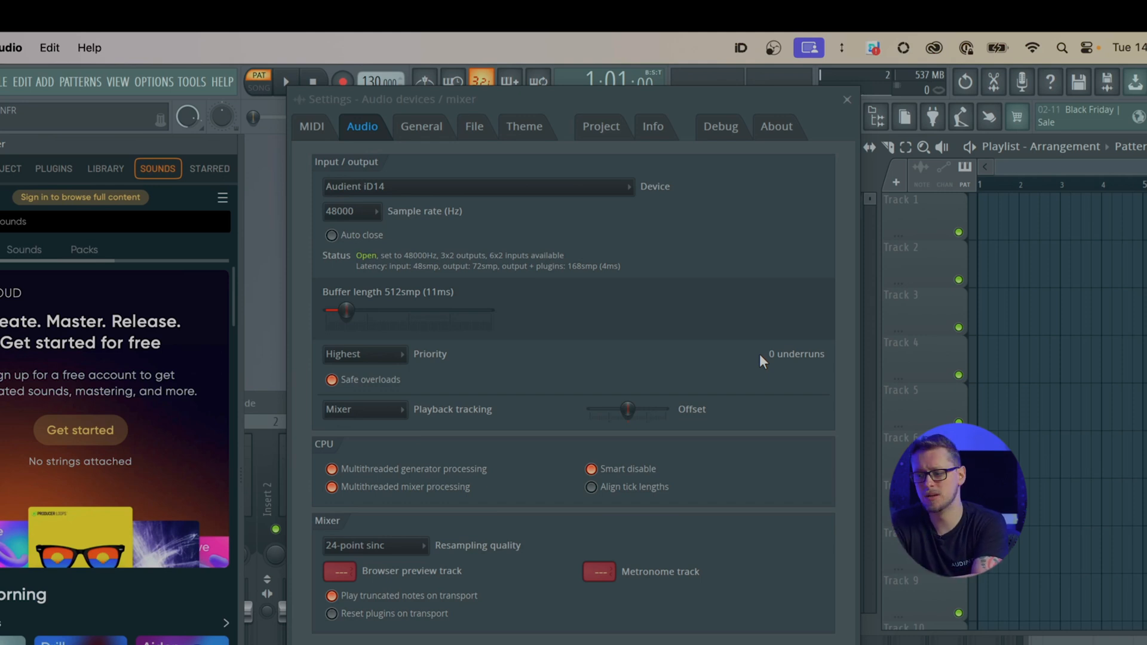
pyautogui.moveTo(354, 276)
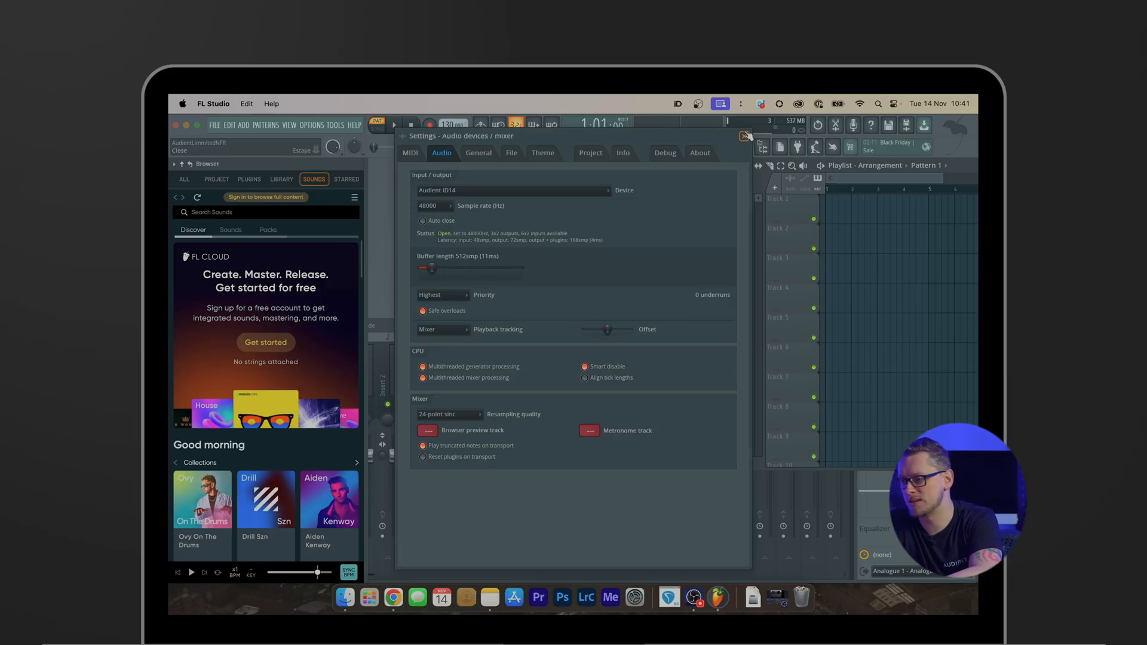
# Close the Settings window and the 808 Kick sampler window.
pyautogui.click(745, 137)
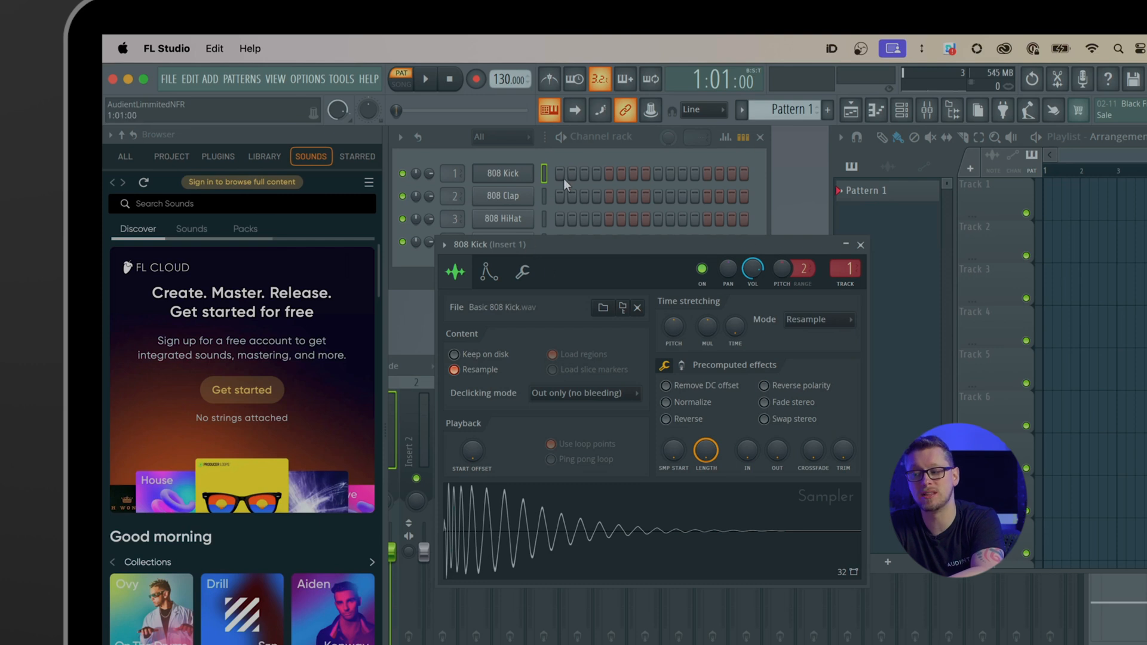
pyautogui.click(861, 244)
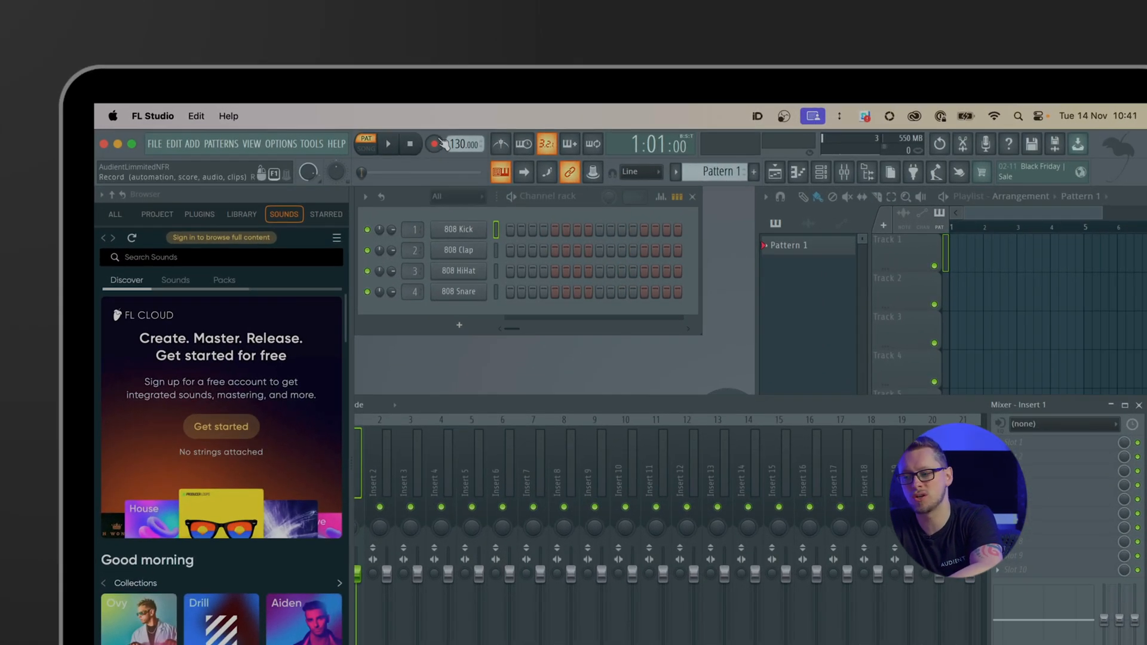
# Choose to record audio into the Edison audio editor/recorder.
pyautogui.click(439, 144)
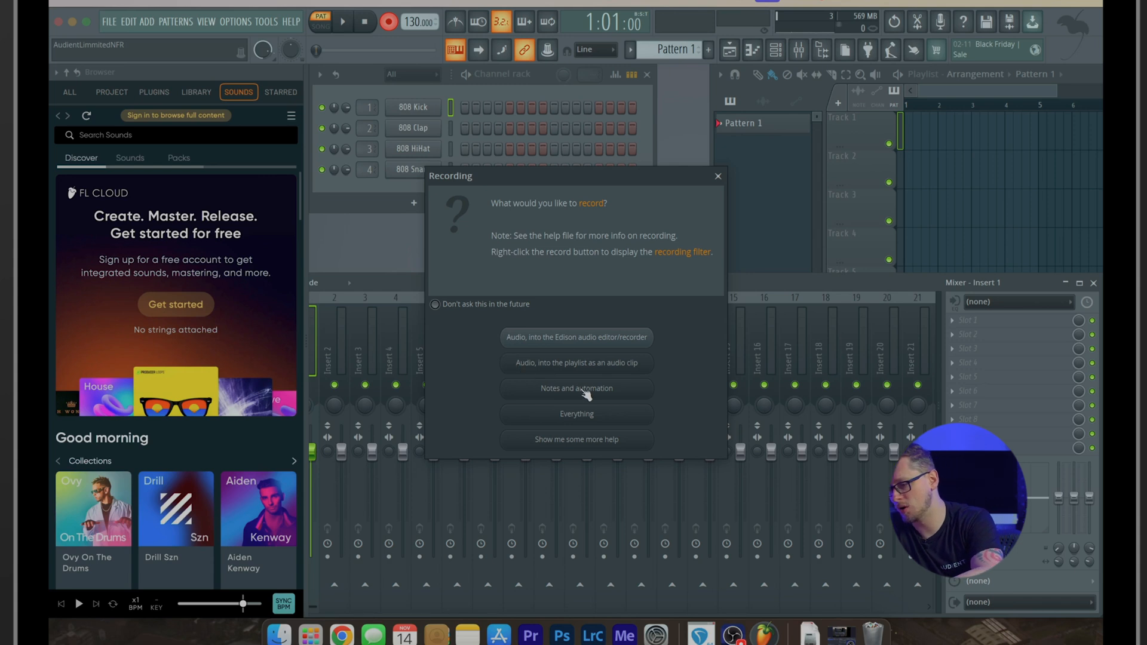
pyautogui.moveTo(547, 367)
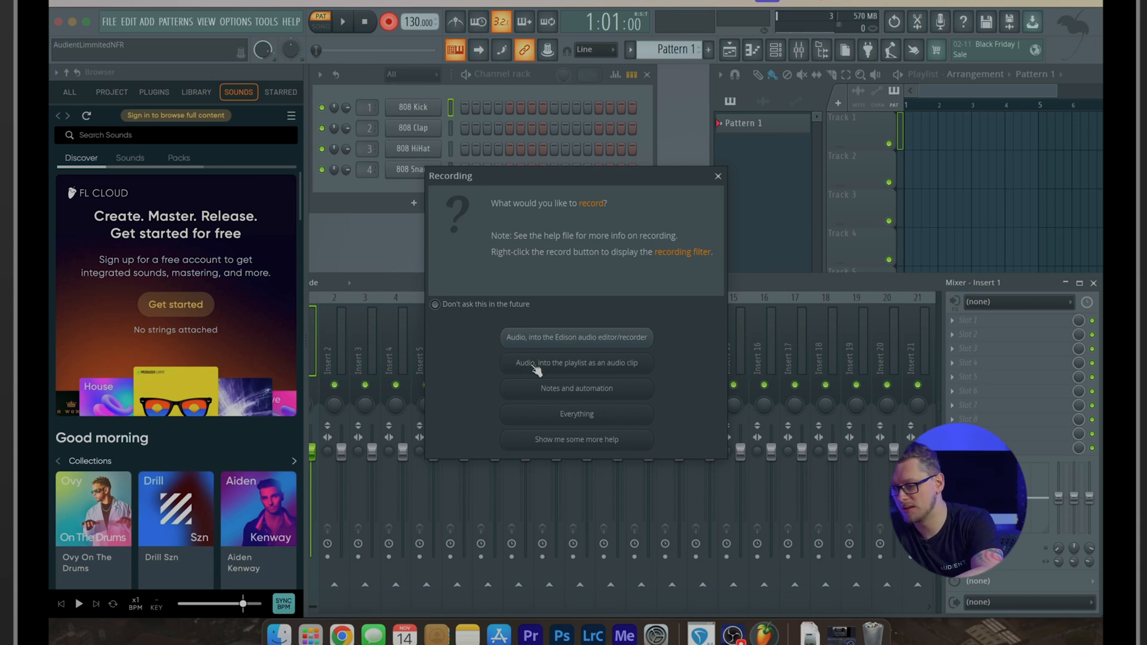
pyautogui.moveTo(549, 341)
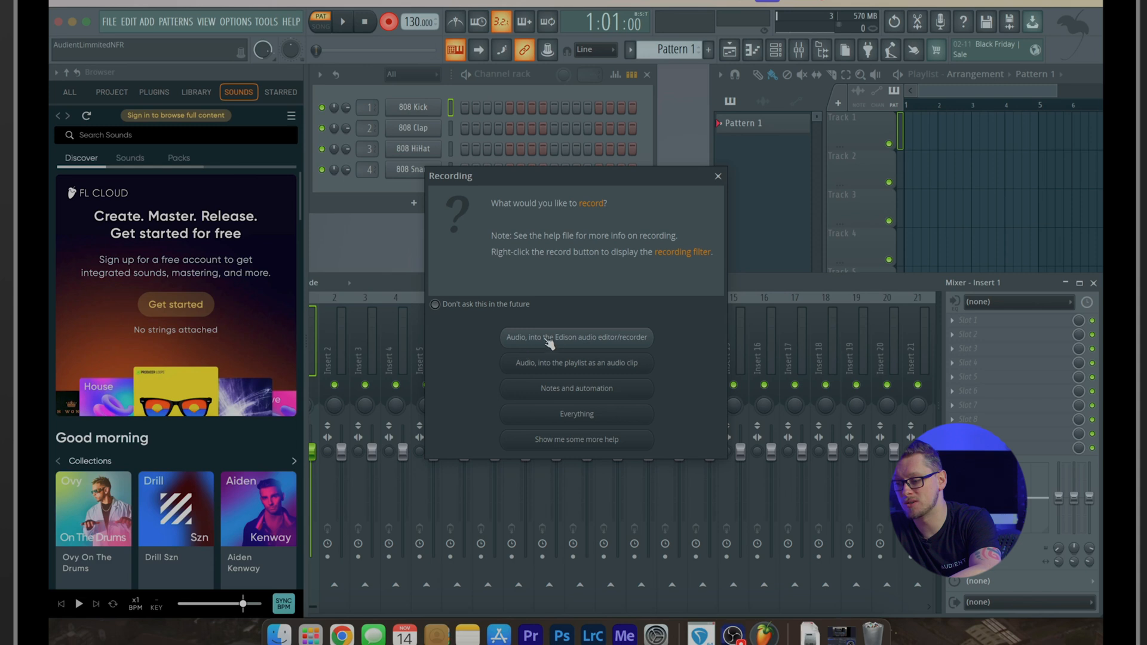
pyautogui.moveTo(552, 340)
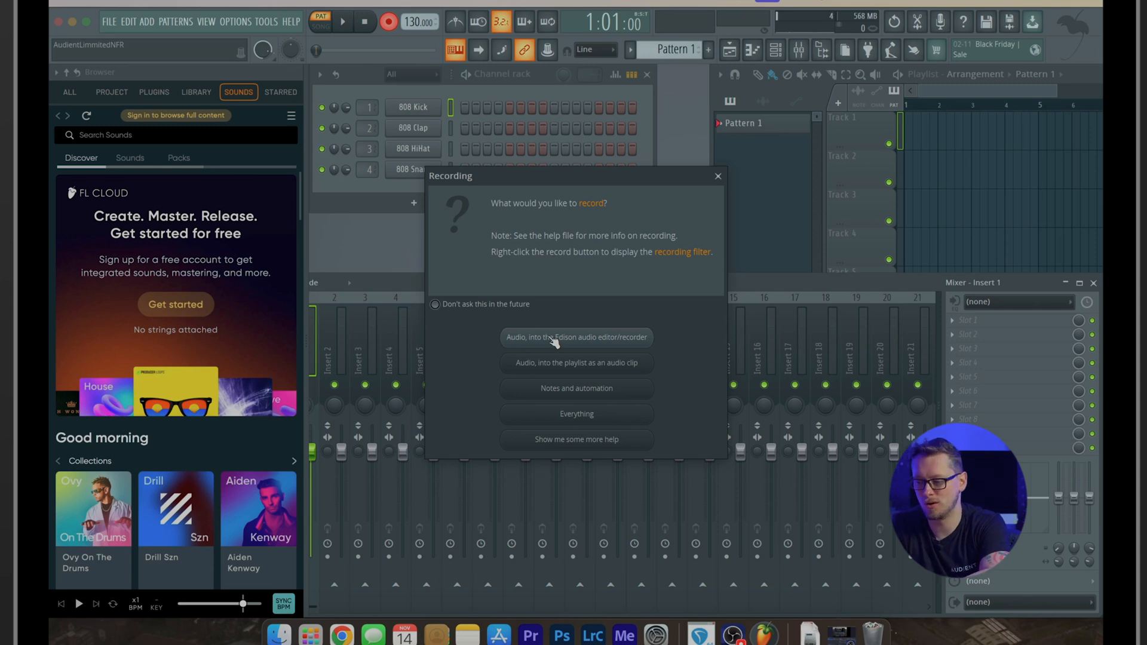
pyautogui.click(576, 337)
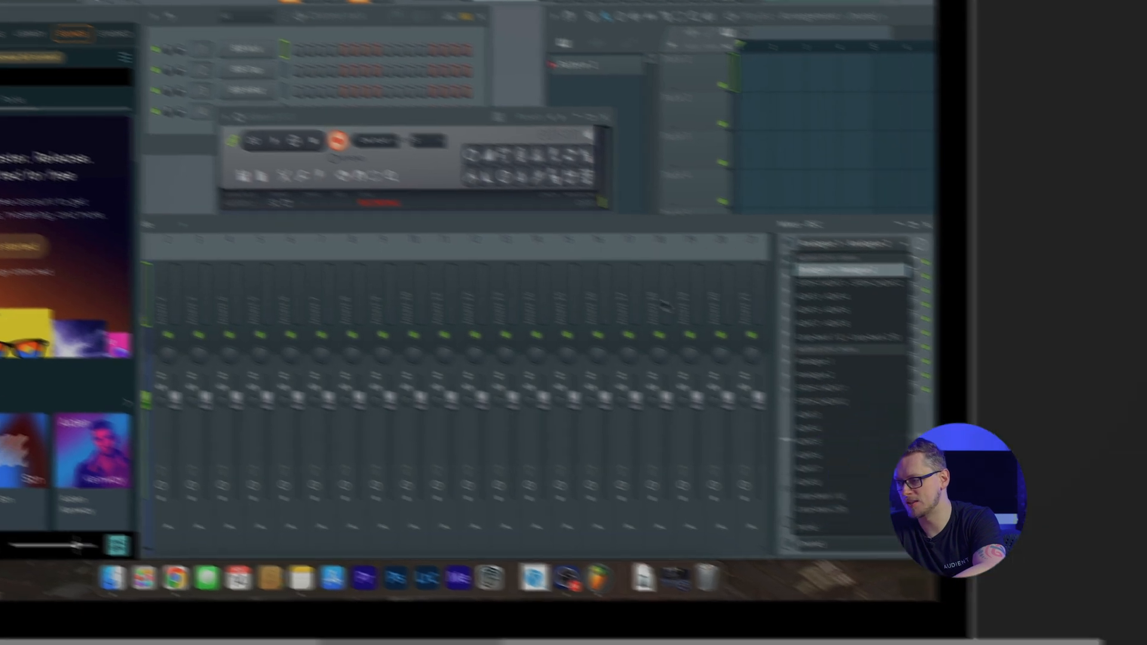
# Set the REC insert's input to mono Analogue 1 for the Edison recording.
pyautogui.click(651, 174)
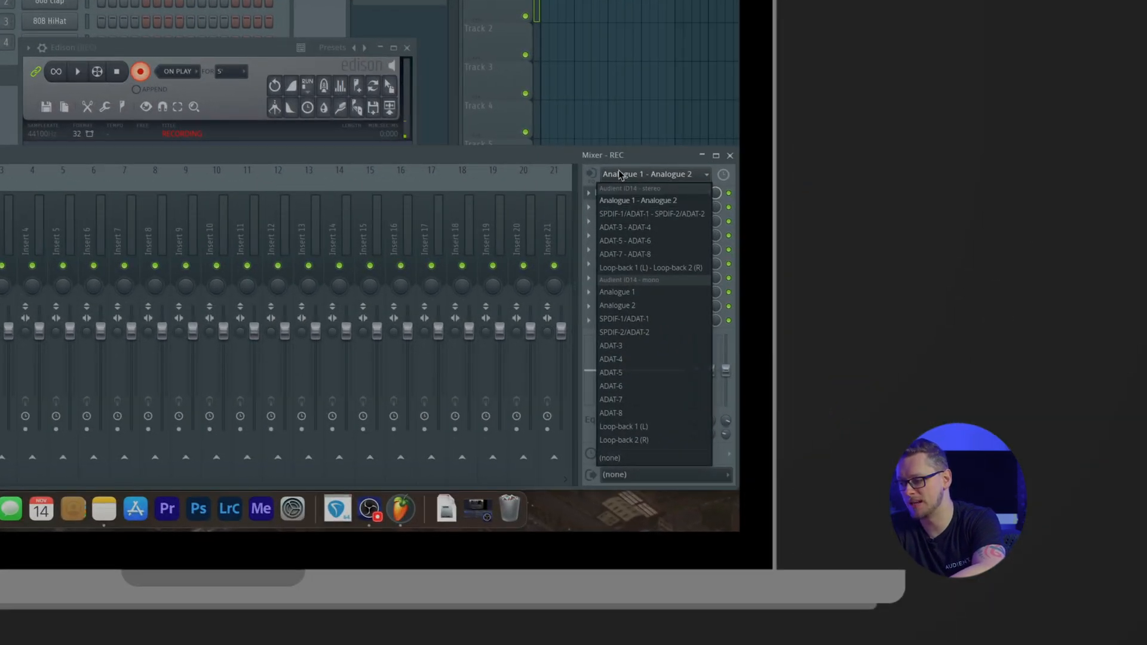
pyautogui.click(653, 200)
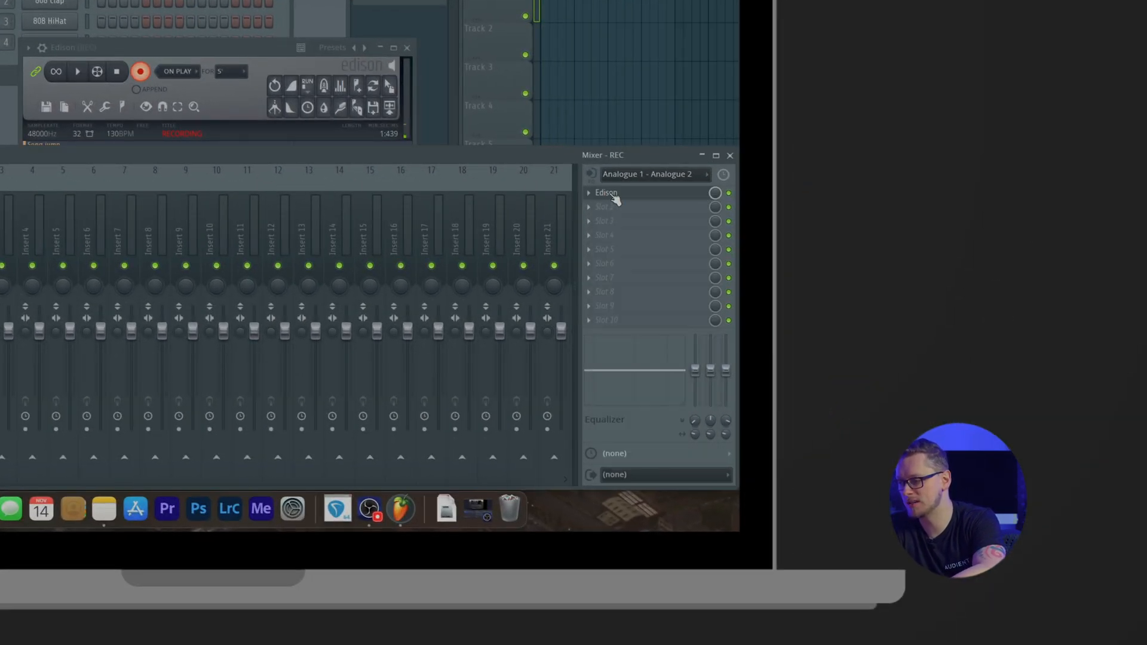
pyautogui.click(650, 175)
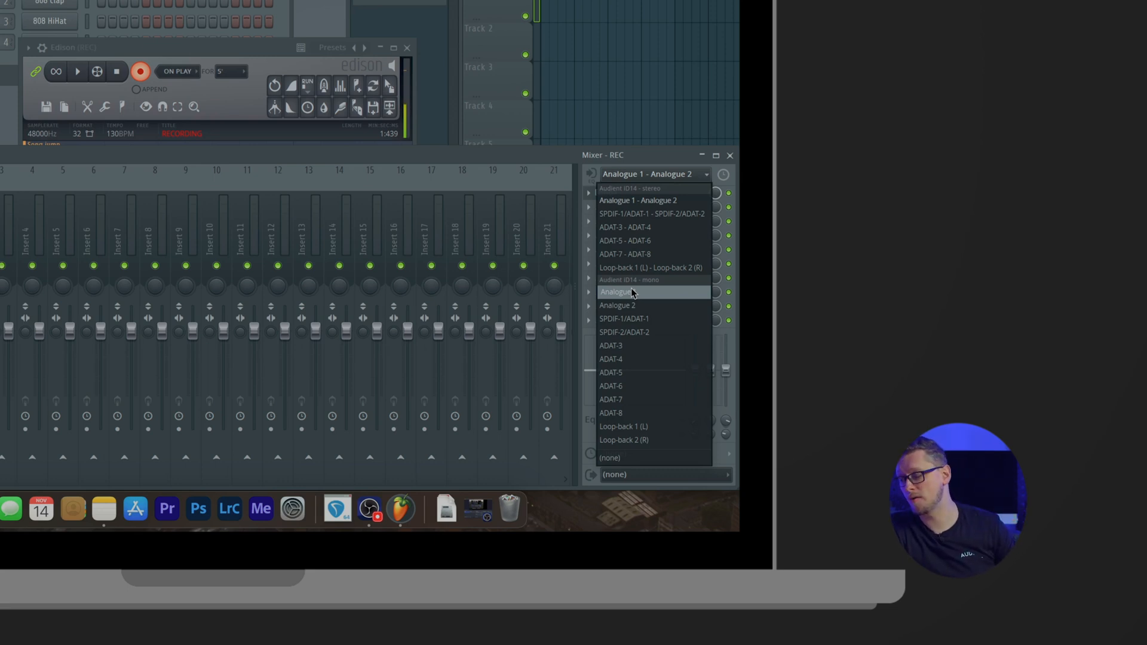
pyautogui.click(617, 291)
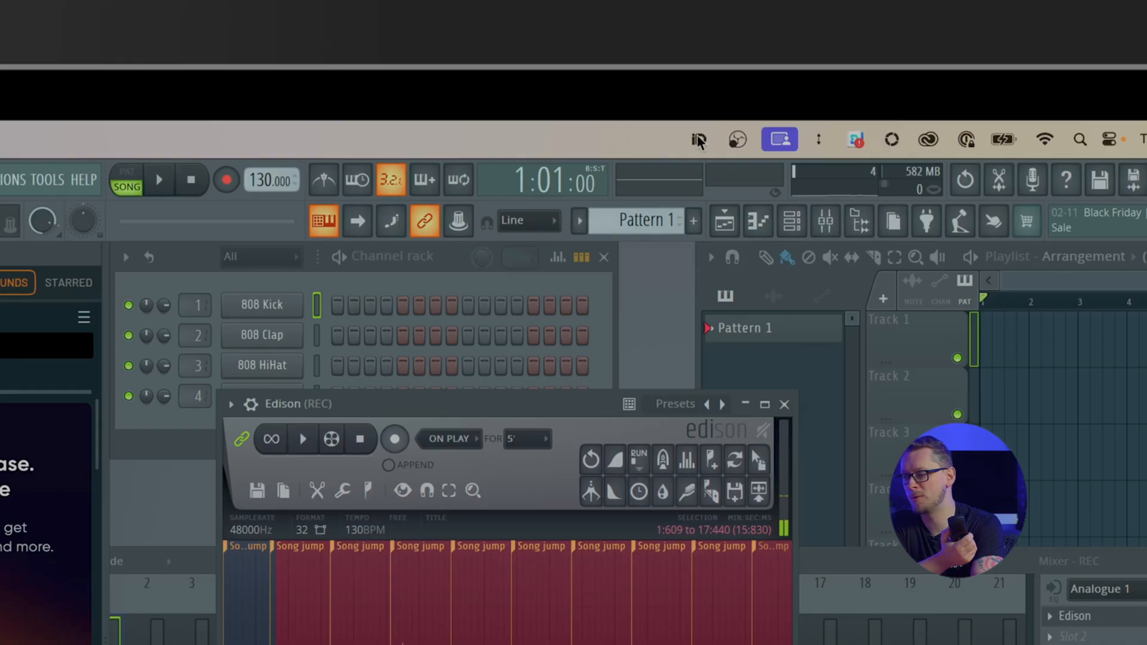
# Bring up iD Mixer over FL Studio and pull the Mic 1 fader fully down.
pyautogui.click(697, 139)
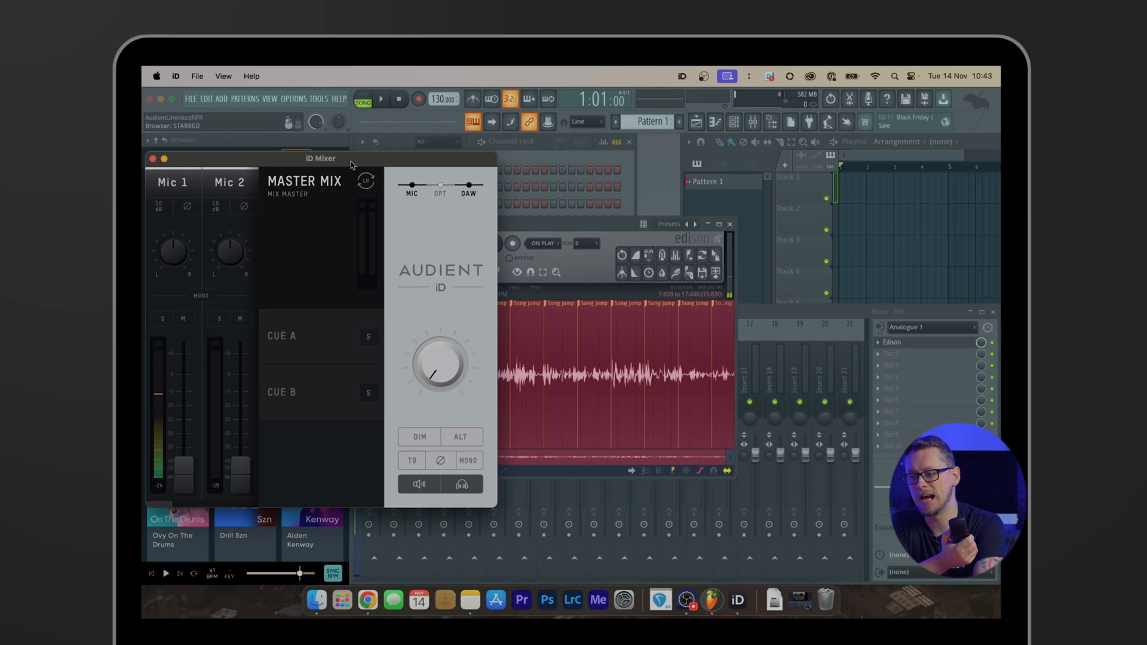
pyautogui.moveTo(320, 158); pyautogui.dragTo(351, 159)
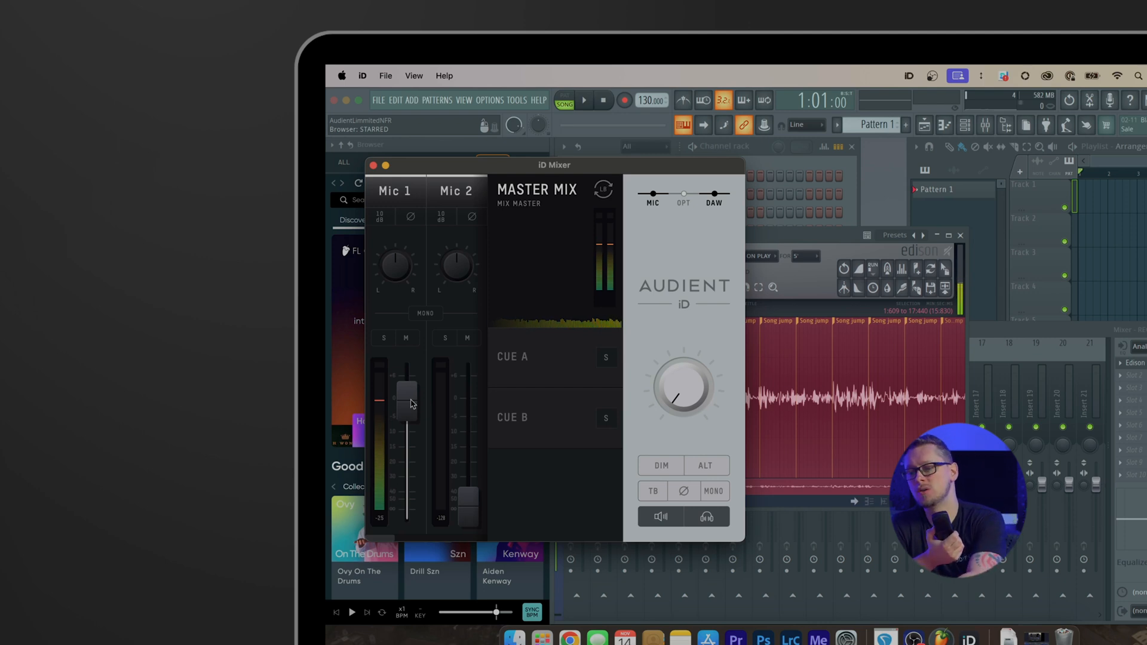
pyautogui.moveTo(407, 389); pyautogui.dragTo(407, 504)
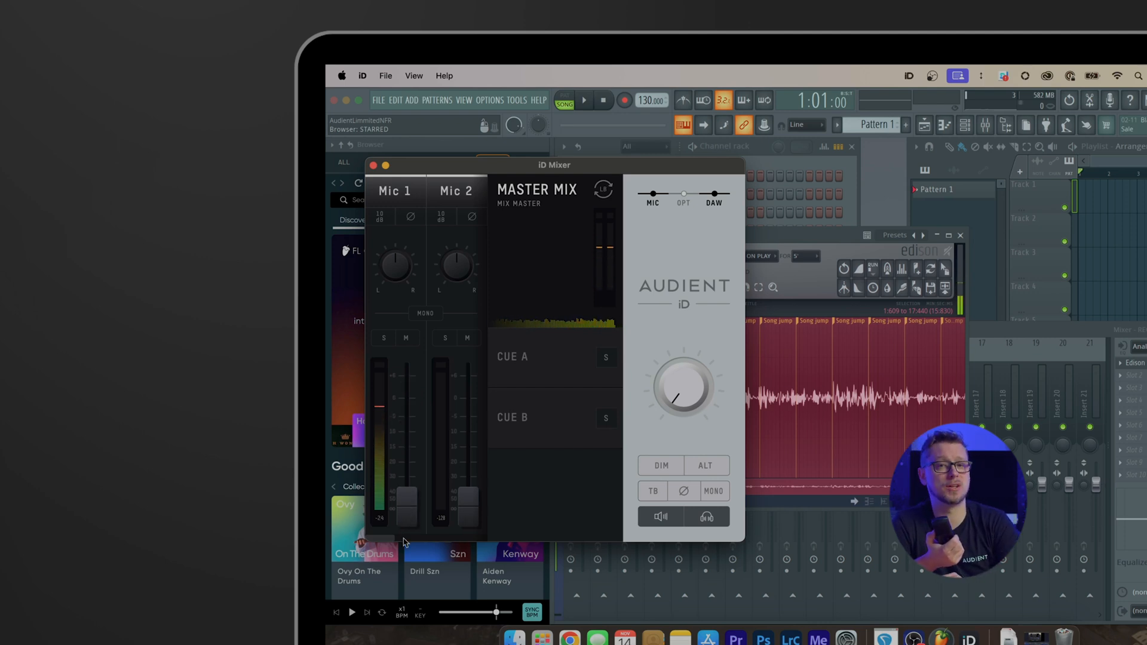